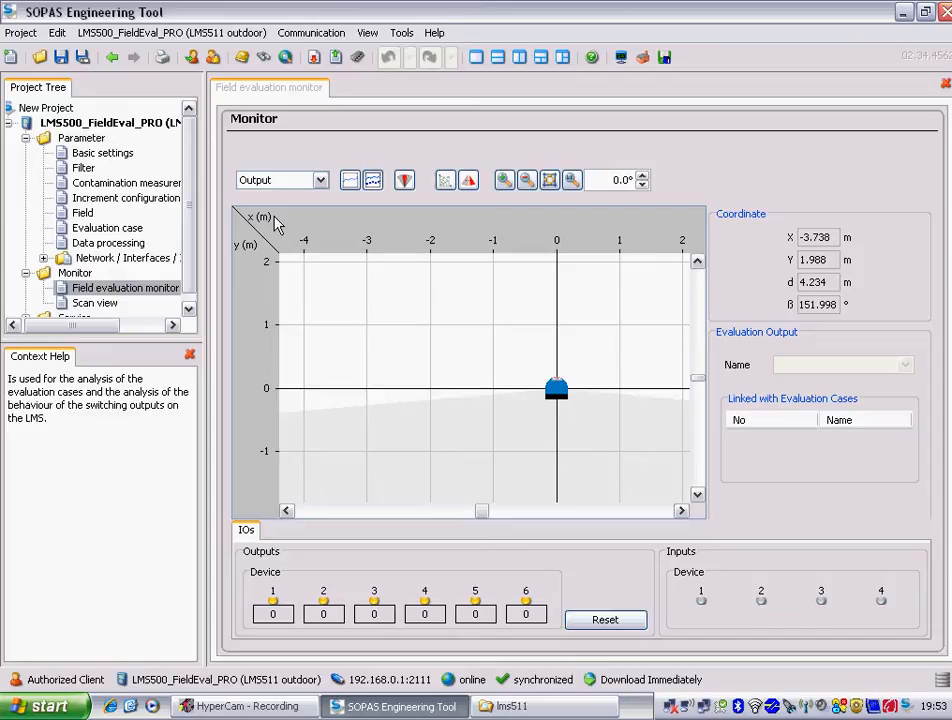
pyautogui.moveTo(304, 92)
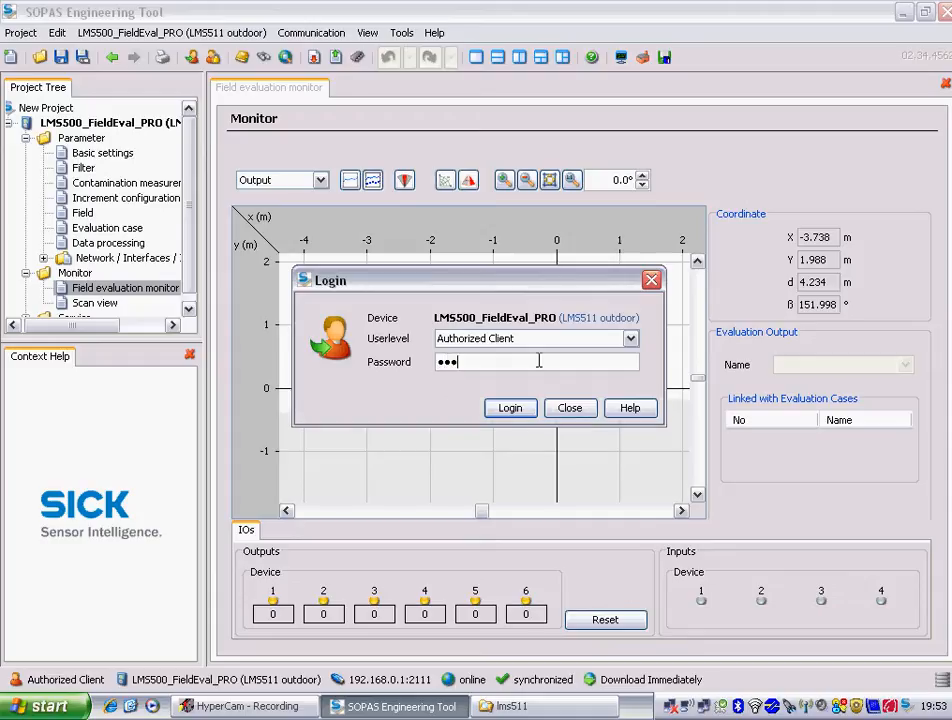
# Log in to the LMS500 device as Authorized Client
pyautogui.click(510, 408)
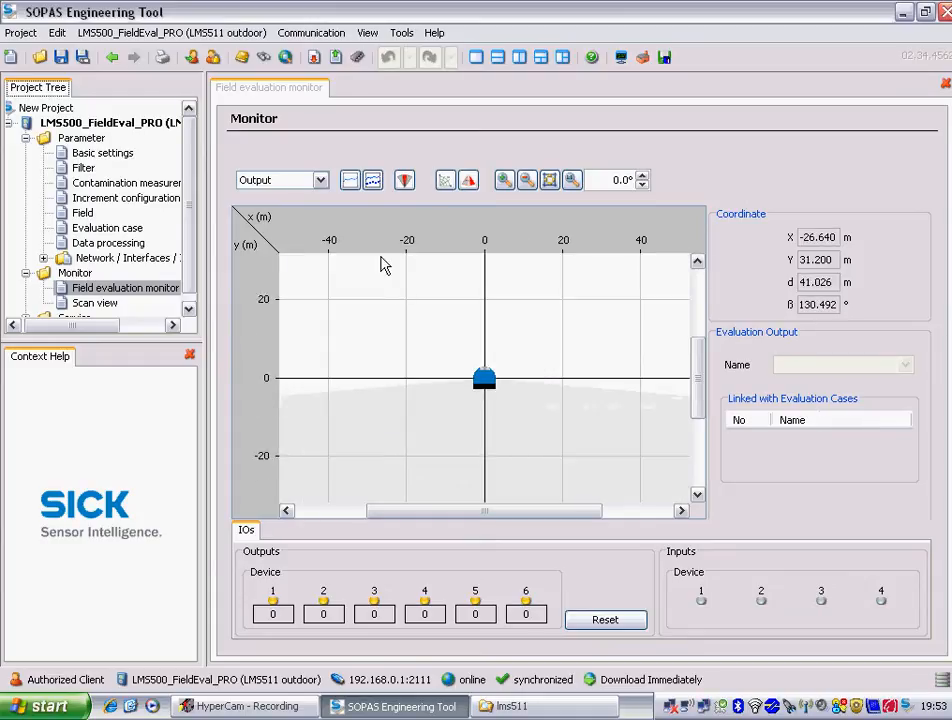
# Display the live LMS500 scan contour in the monitor and fit the view with Zoom auto
pyautogui.click(350, 180)
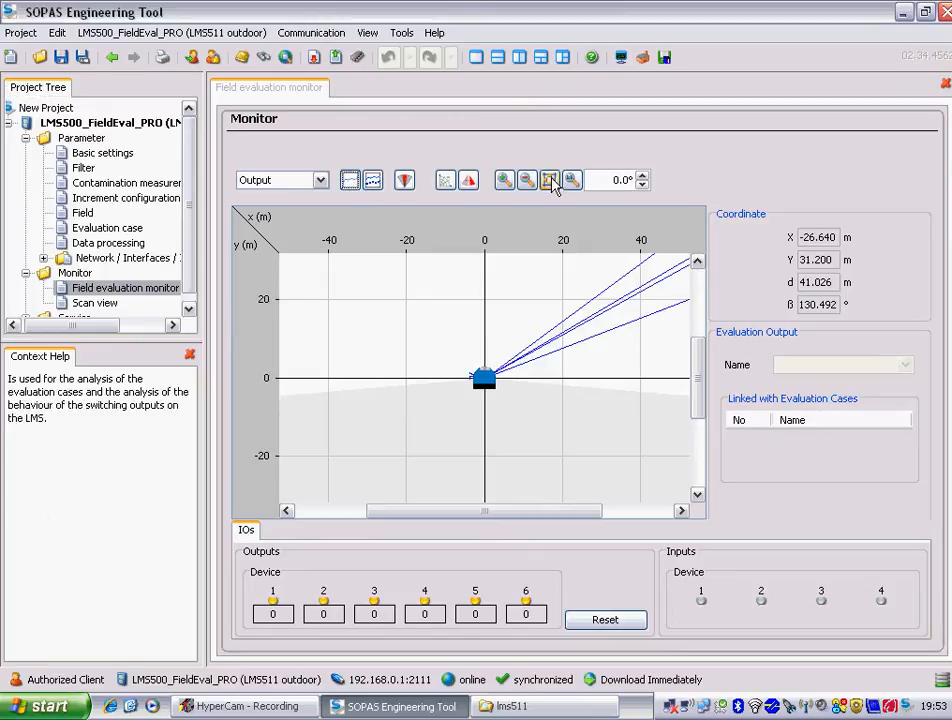
pyautogui.moveTo(548, 180)
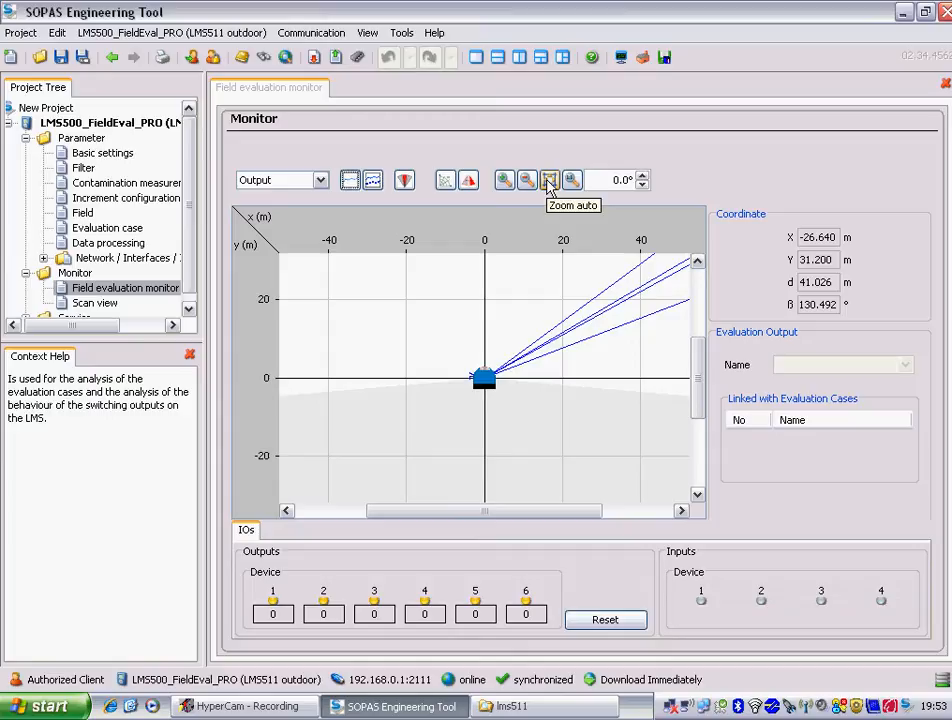
pyautogui.click(550, 180)
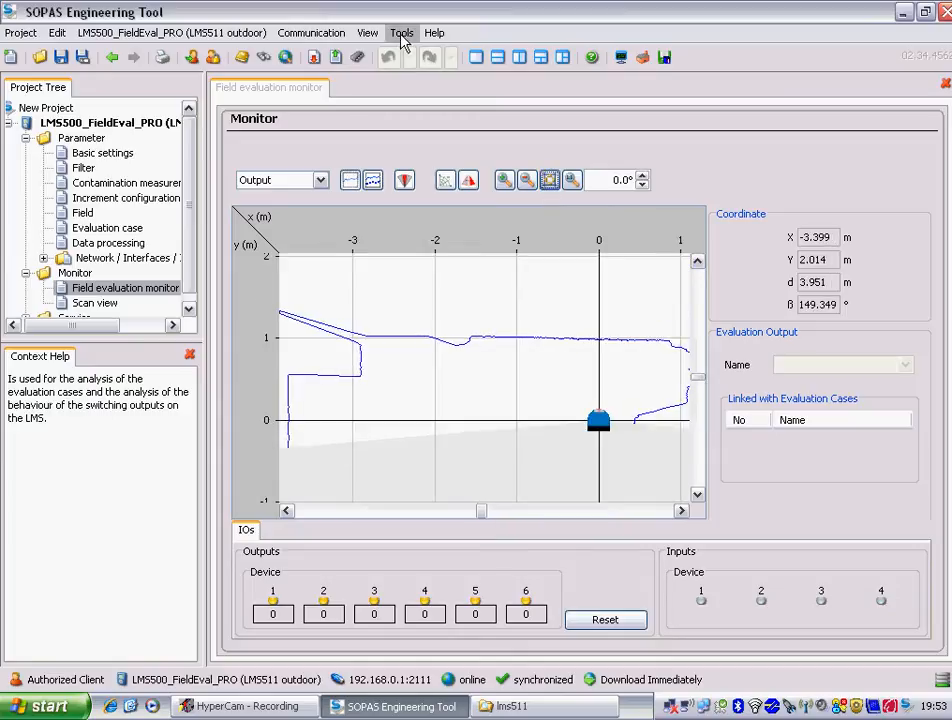
# Start the Data Recorder from Tools with a new recording file named test3.data
pyautogui.click(404, 32)
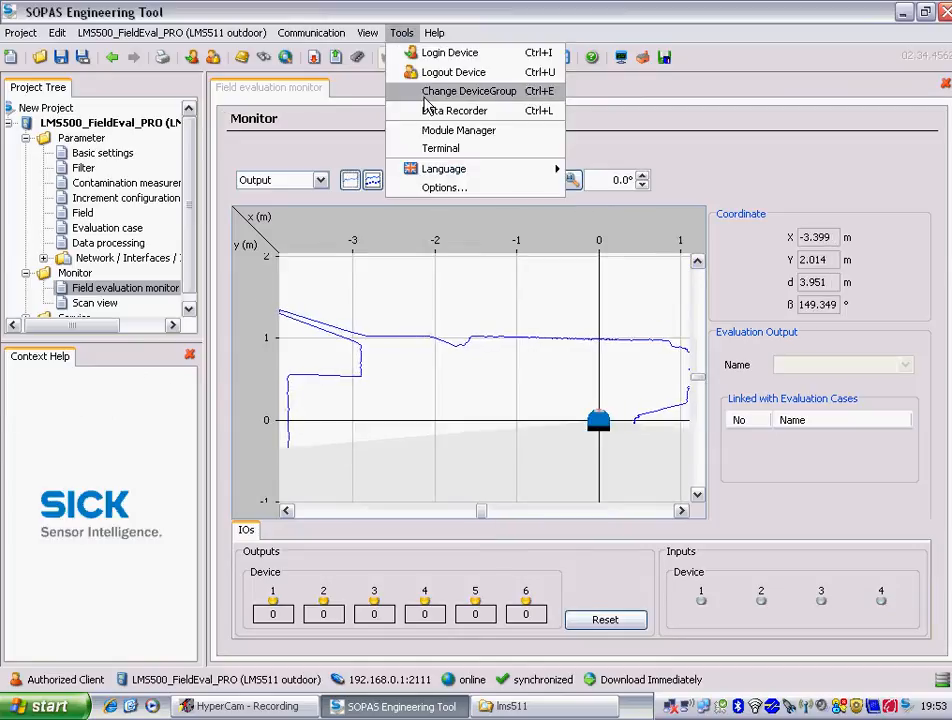
pyautogui.click(456, 110)
pyautogui.write('test3')
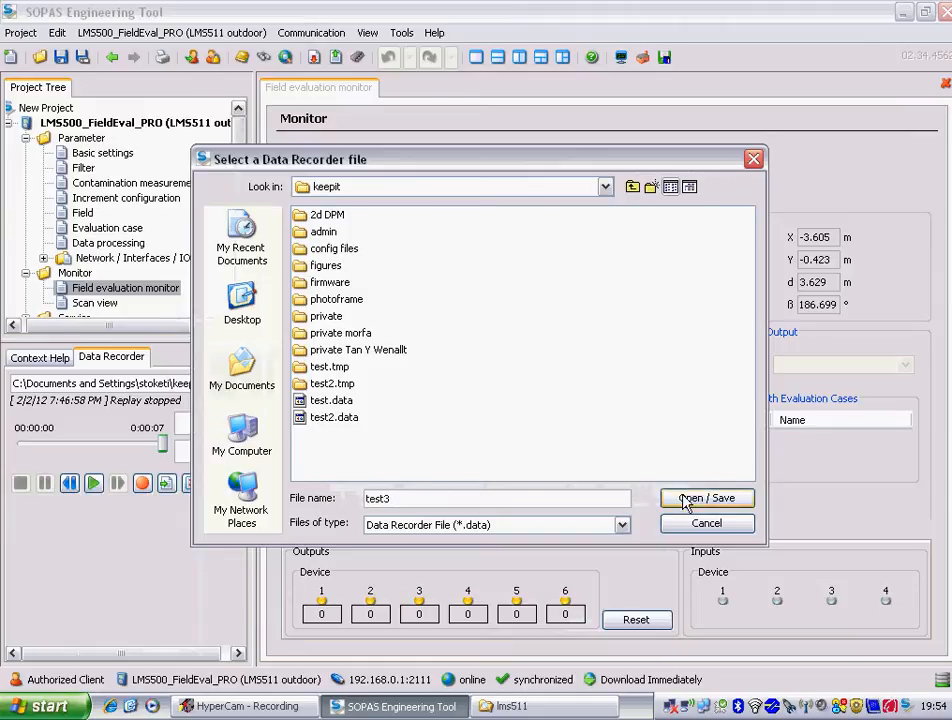
pyautogui.click(706, 498)
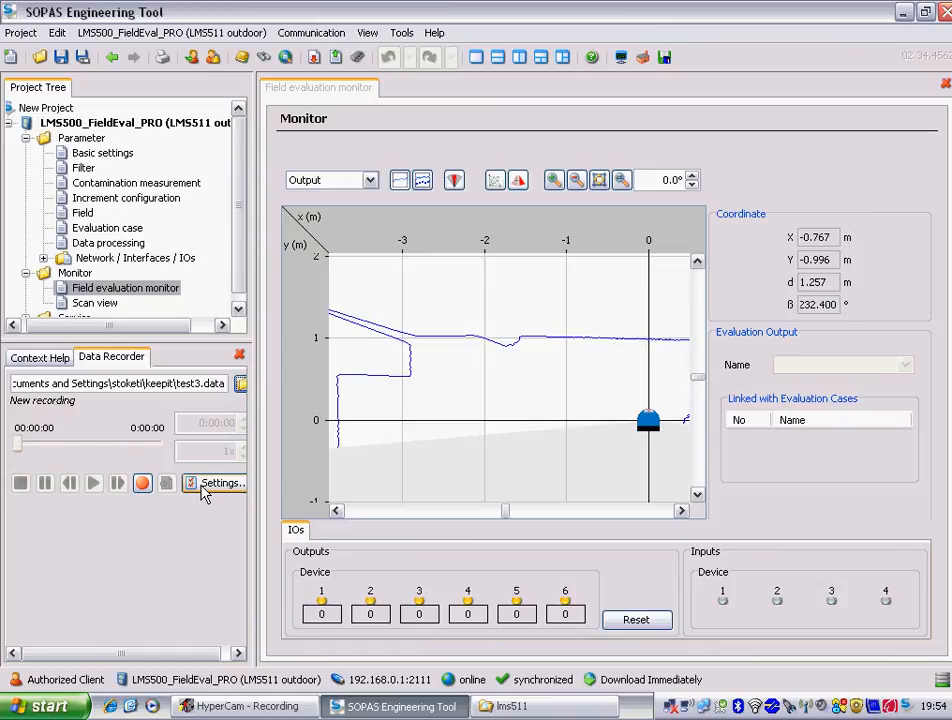
# Set the recorder to 10 ms sample rate, about one minute max time, logging ScanDataMonitor
pyautogui.click(220, 482)
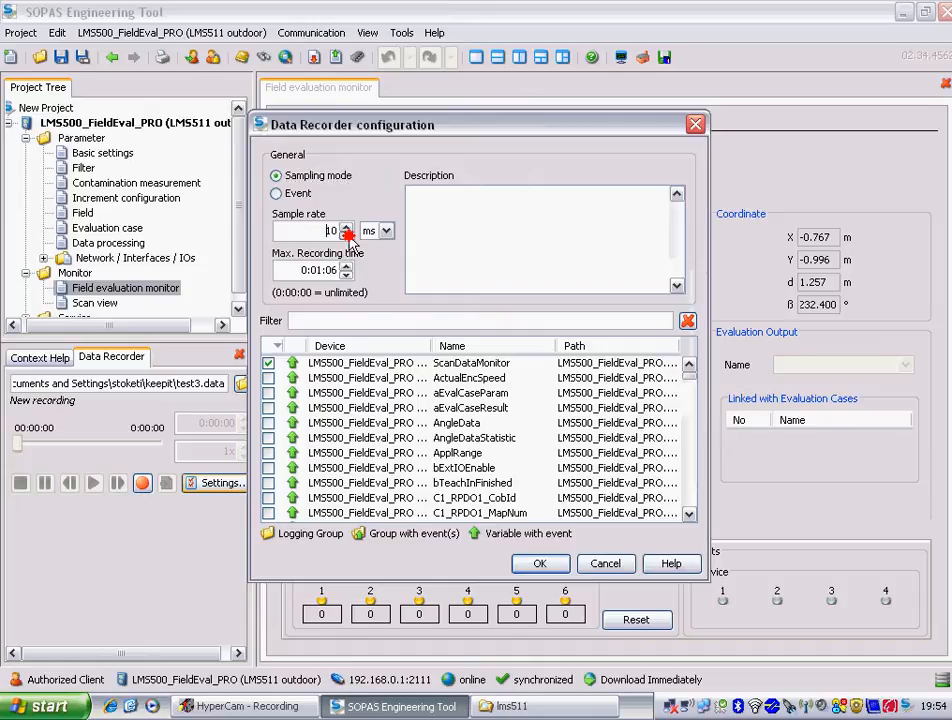
pyautogui.click(348, 226)
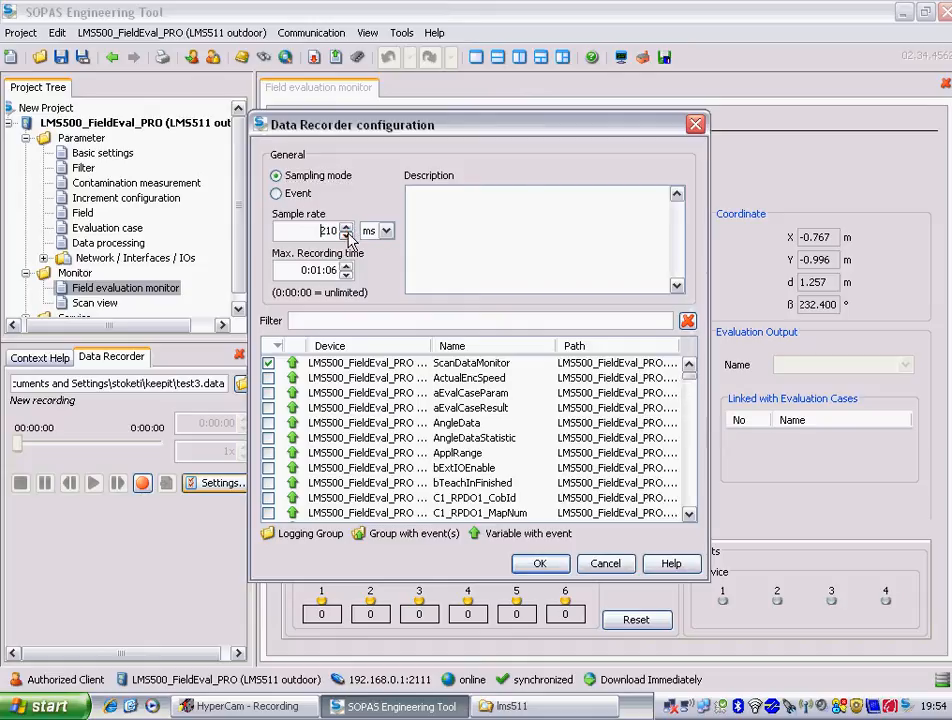
pyautogui.click(346, 236)
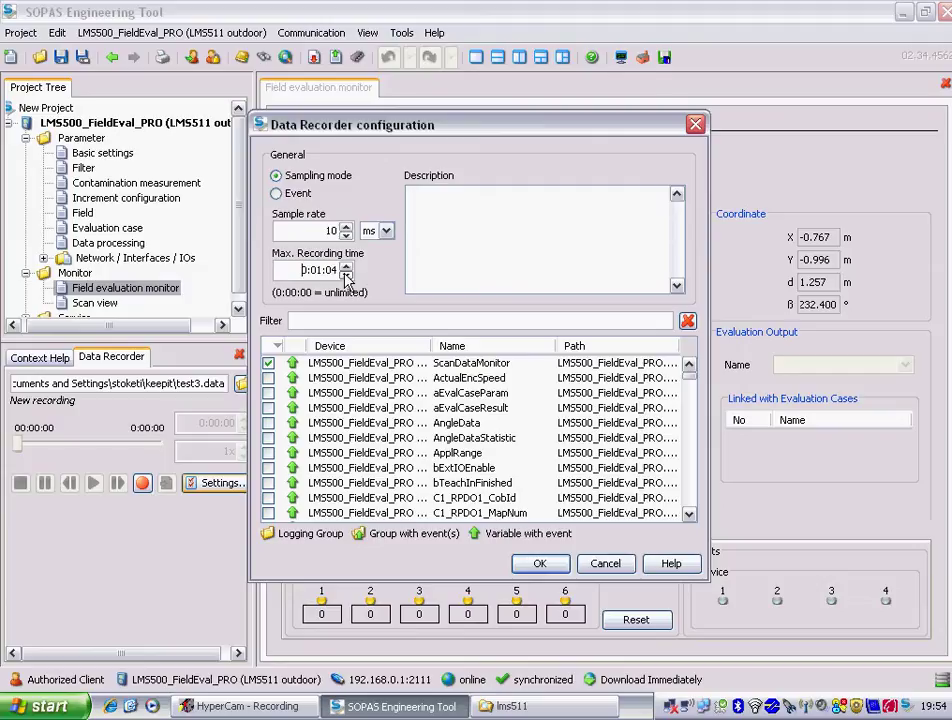
pyautogui.click(344, 266)
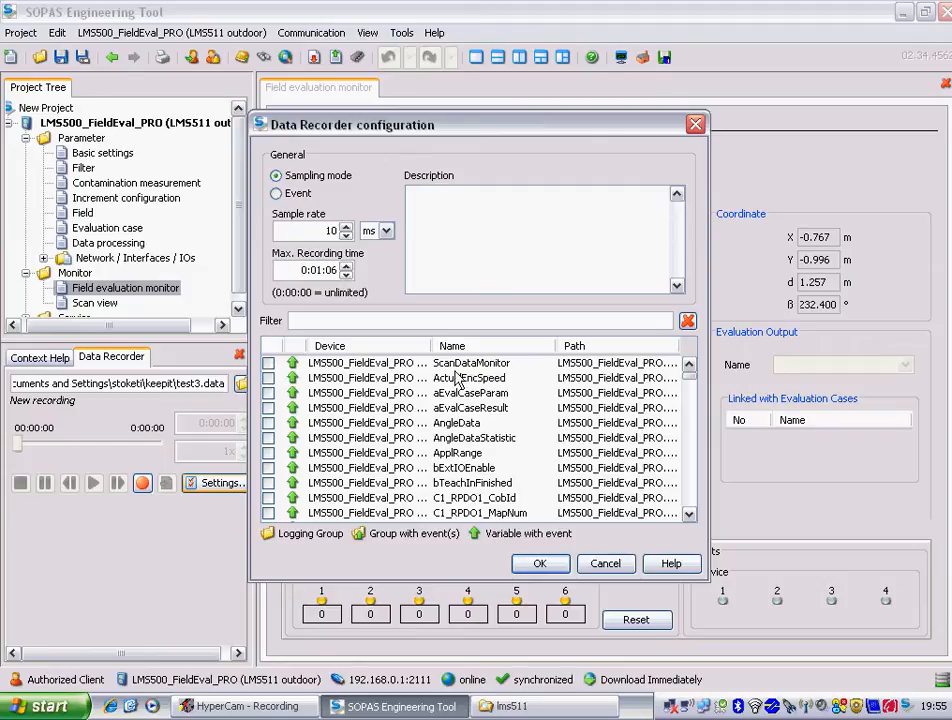
pyautogui.click(268, 364)
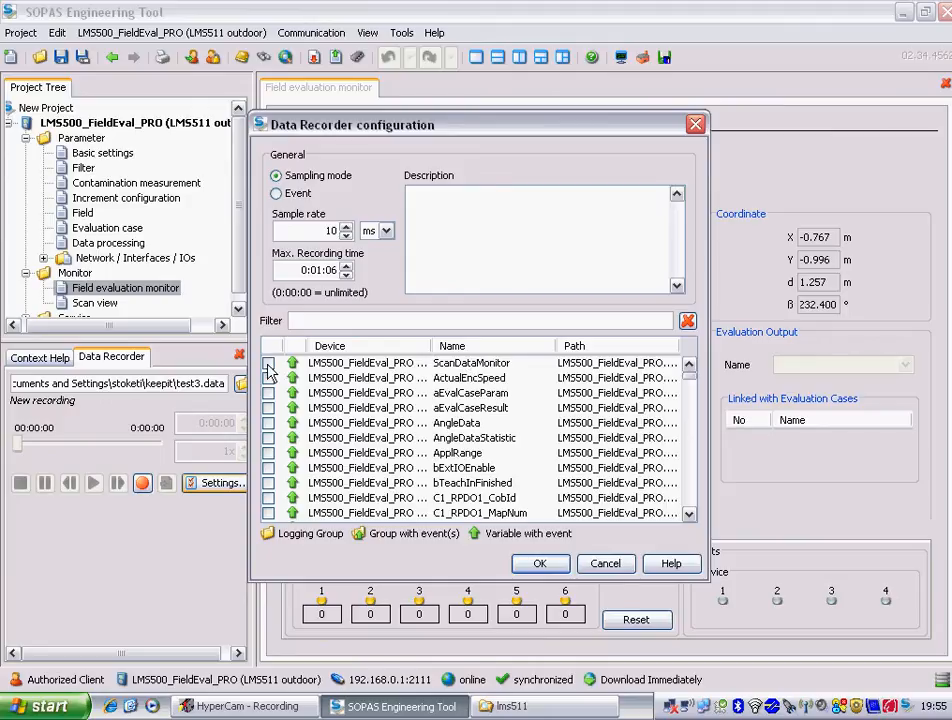
pyautogui.click(268, 364)
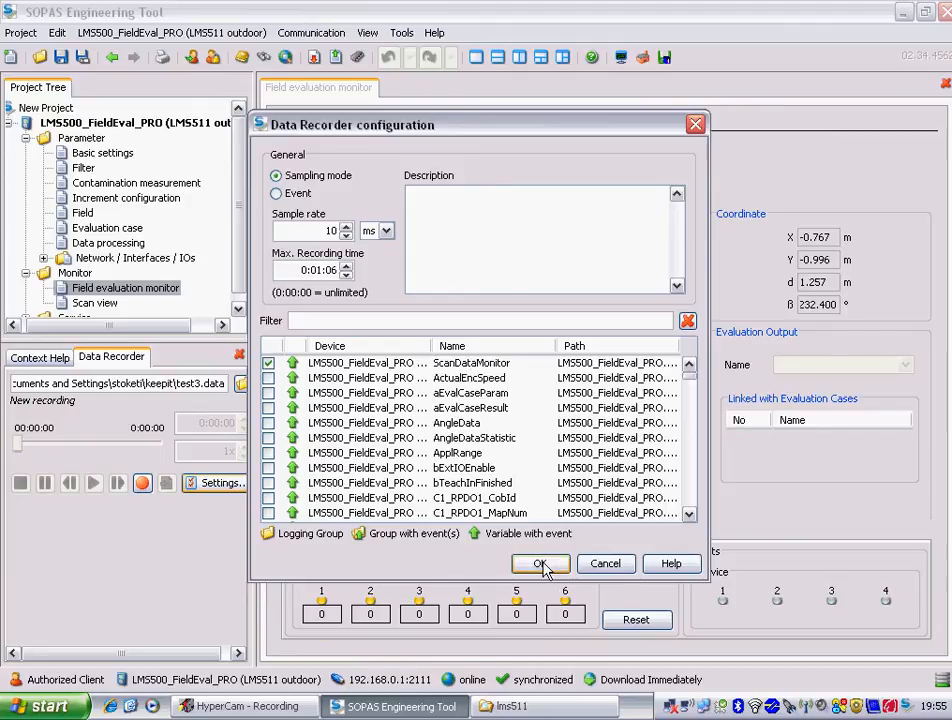
pyautogui.click(540, 564)
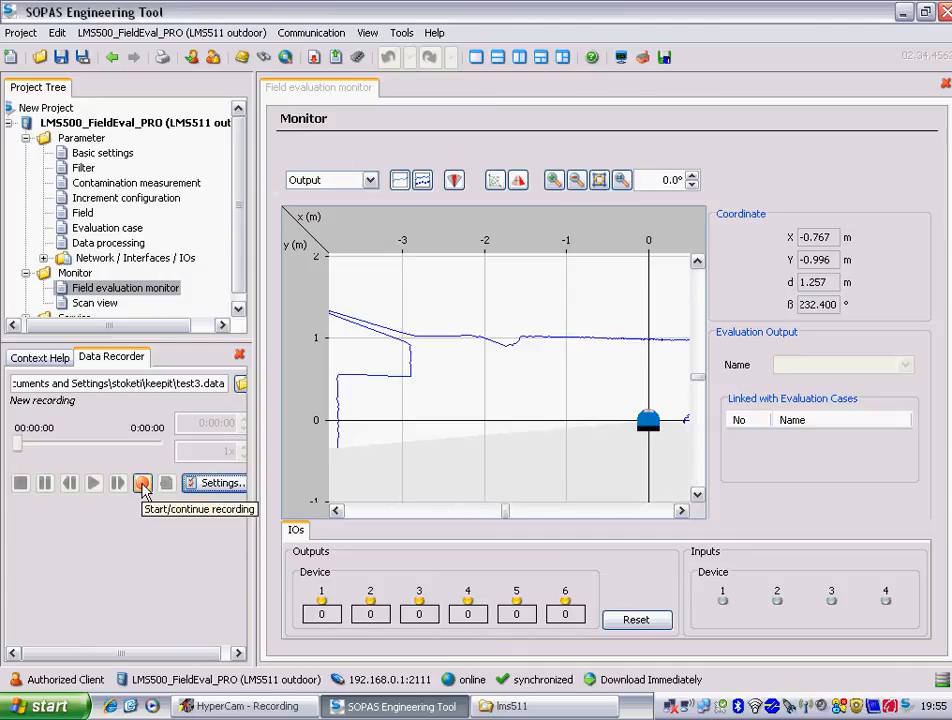
# Record the live scan data and stop, leaving a 16-second recording
pyautogui.click(146, 482)
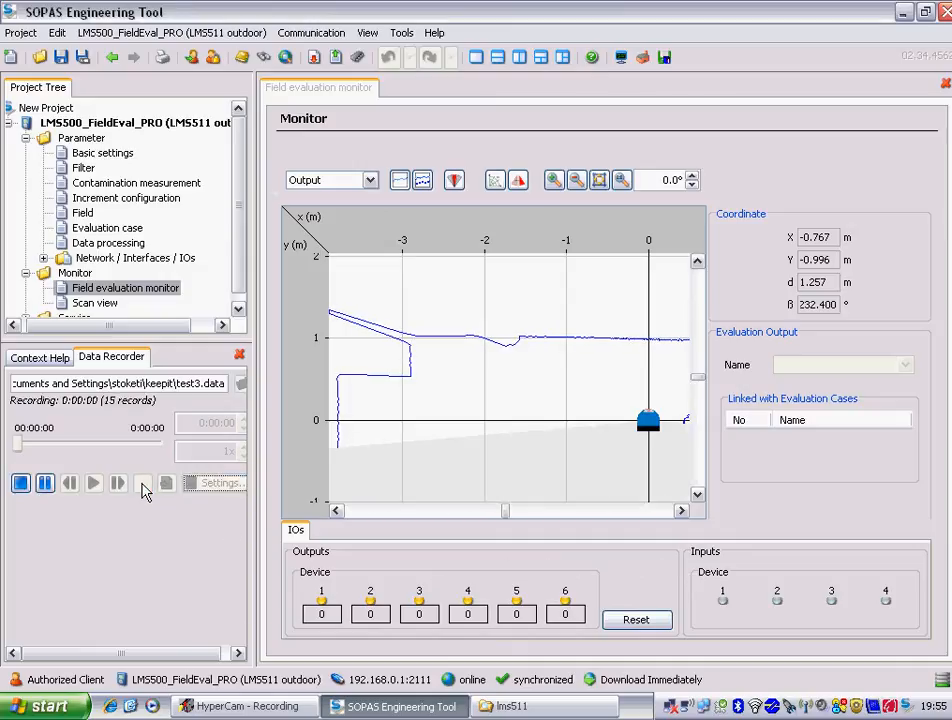
pyautogui.click(142, 482)
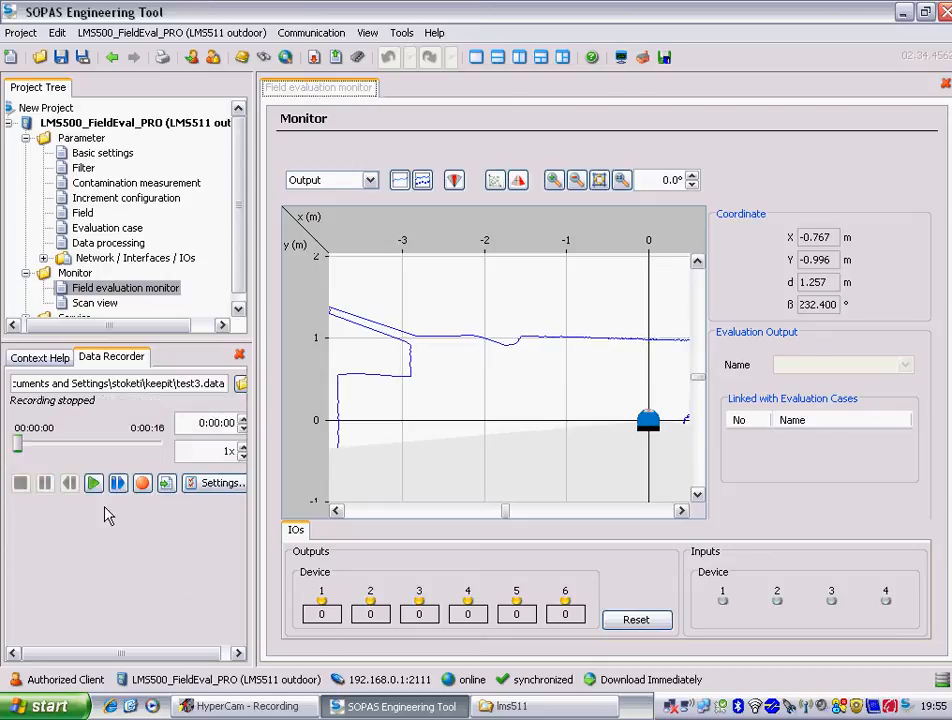
pyautogui.moveTo(98, 500)
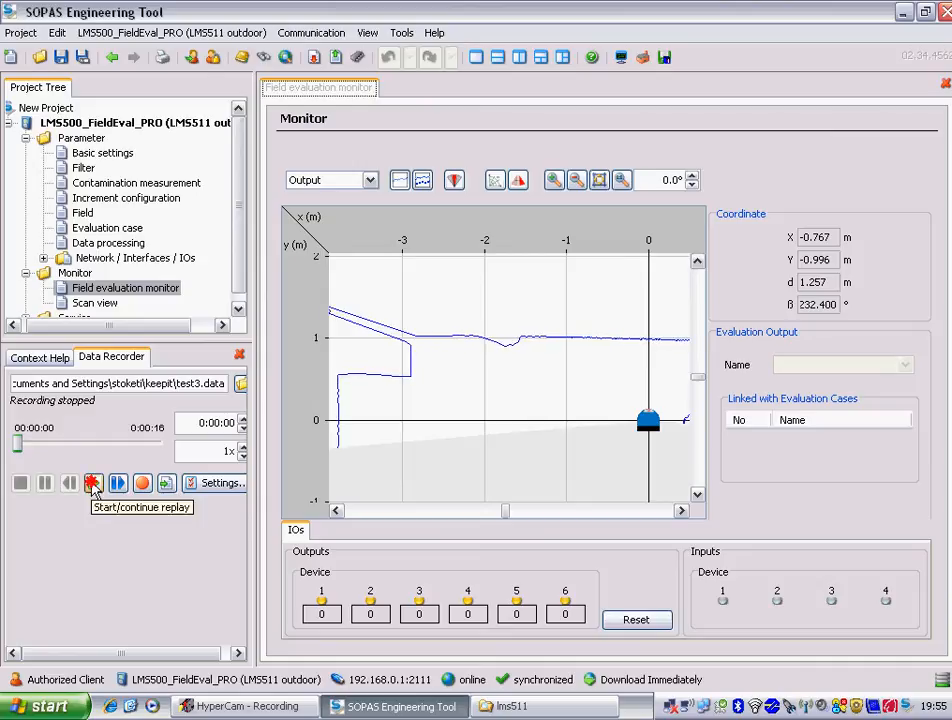
# Replay the test3 recording to its end offline, then set the replay speed to 1/2x
pyautogui.click(96, 482)
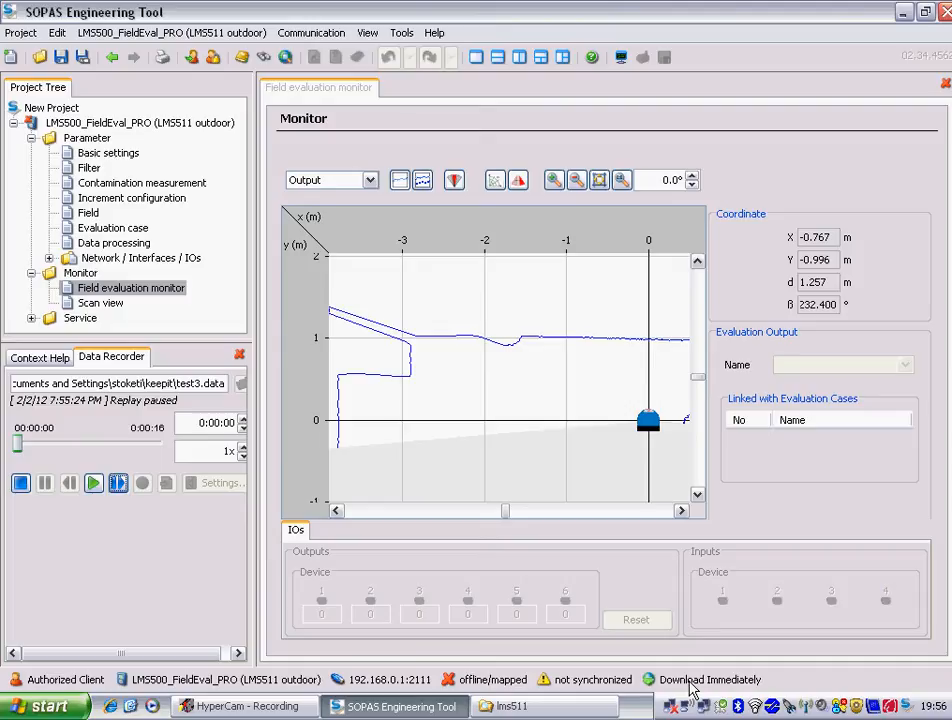
pyautogui.moveTo(92, 484)
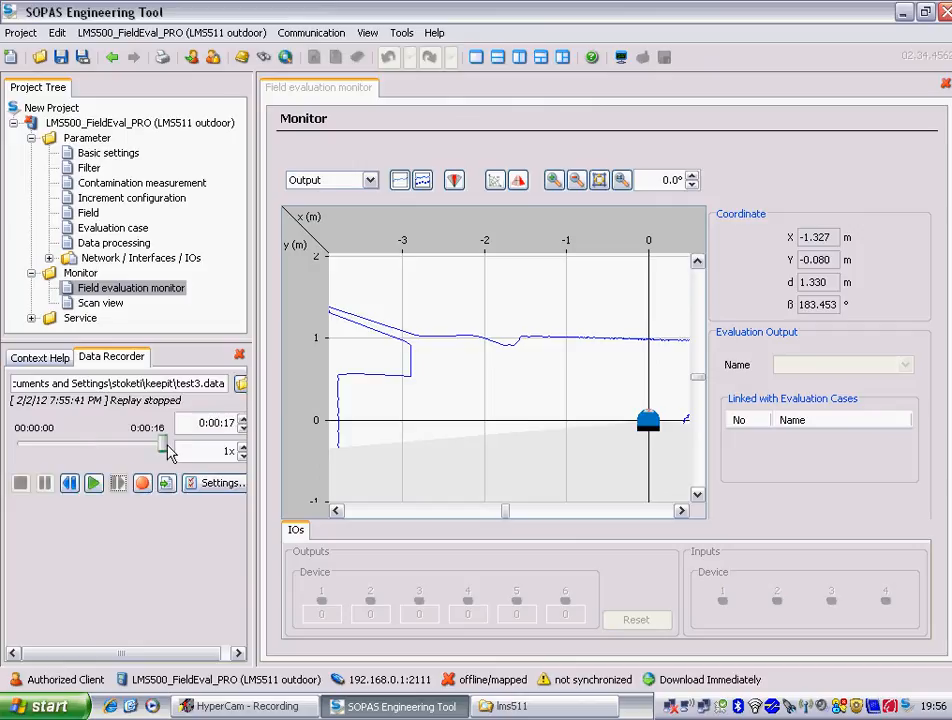
pyautogui.moveTo(170, 444); pyautogui.dragTo(76, 444)
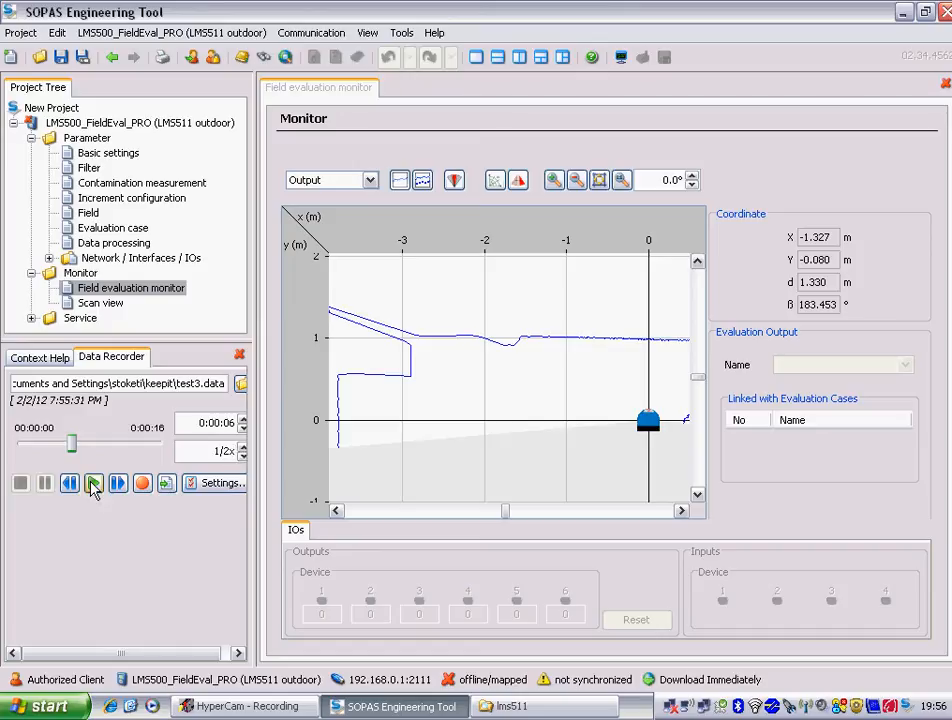
# Replay the test3 recording at half speed with the contour drawn as dots
pyautogui.click(92, 482)
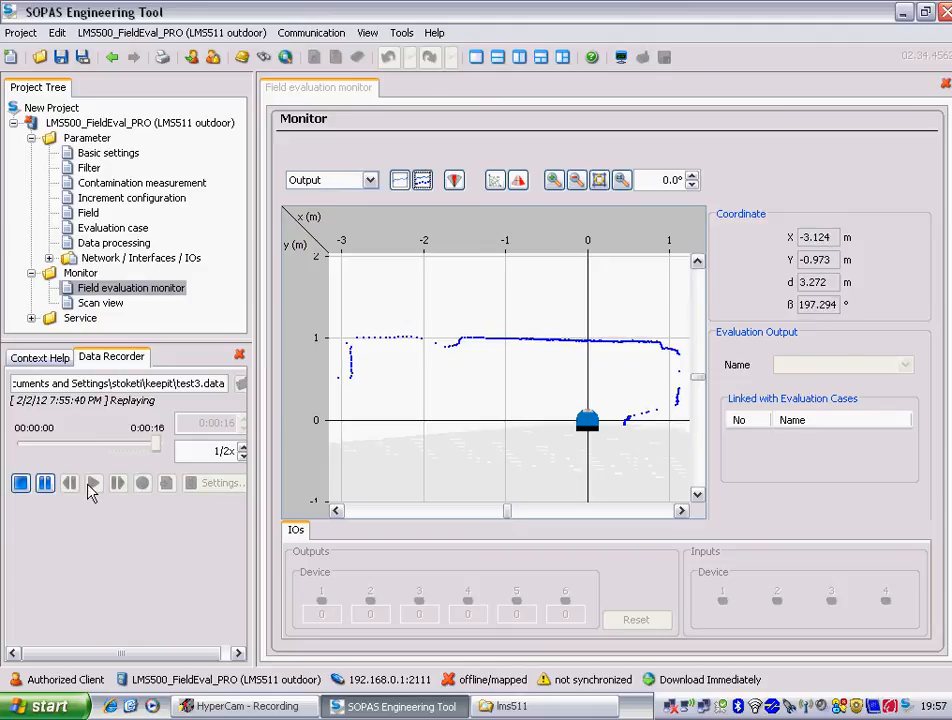
pyautogui.moveTo(96, 482)
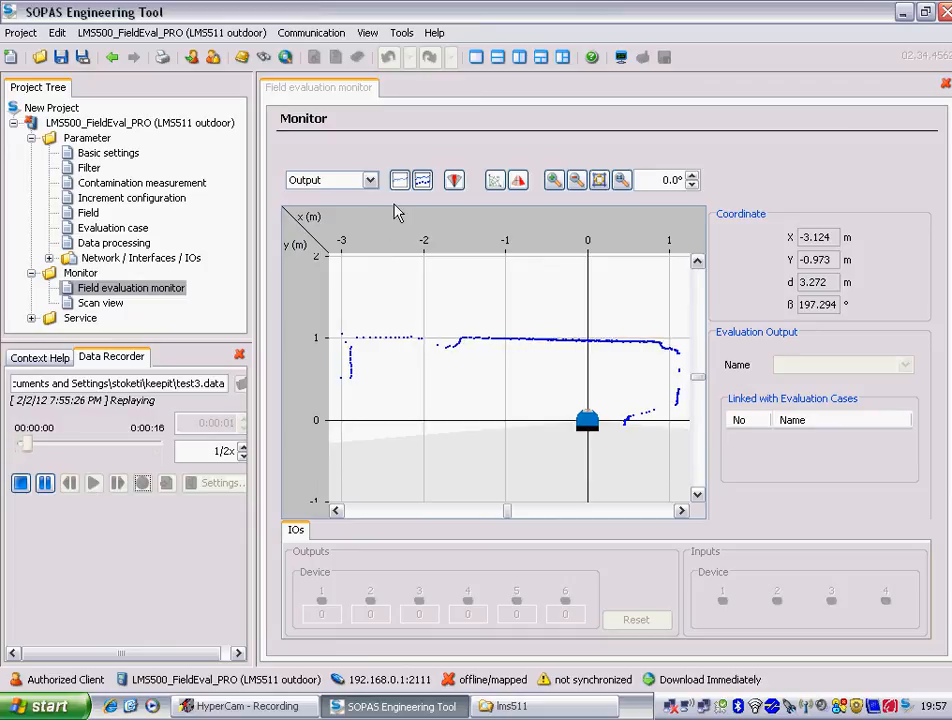
# Switch the replayed contour display from separate dots to a connected line
pyautogui.click(400, 180)
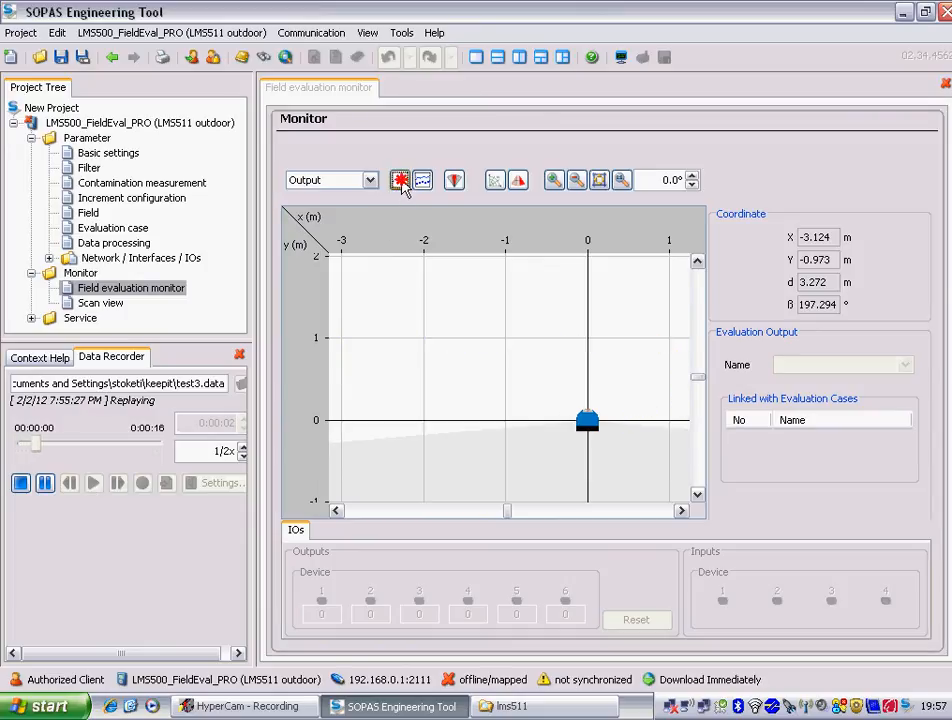
pyautogui.click(424, 180)
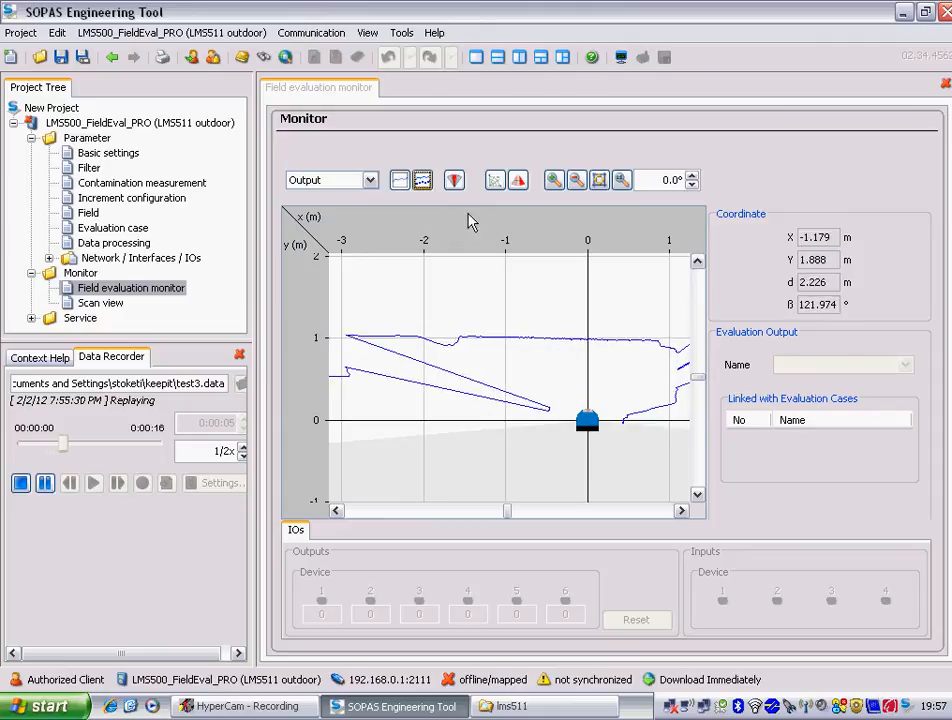
pyautogui.moveTo(518, 180)
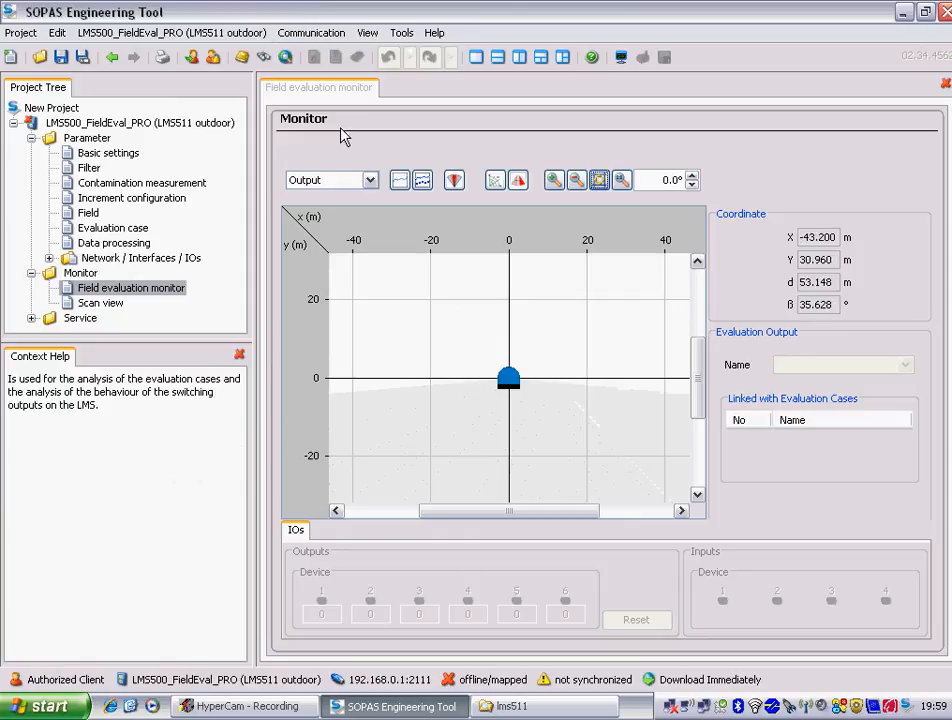
pyautogui.moveTo(540, 344)
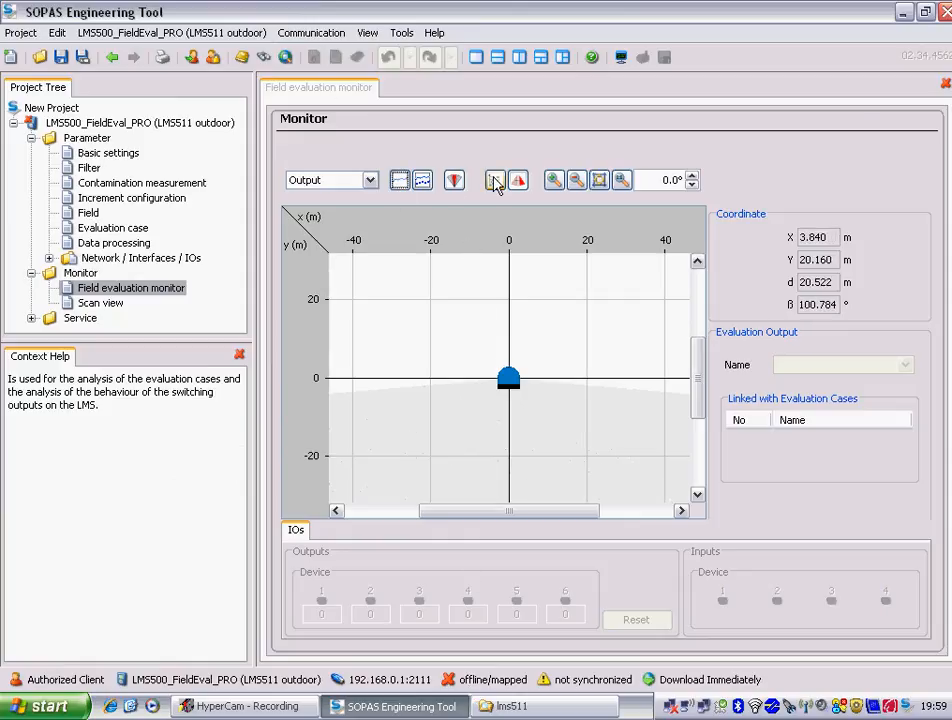
# Go online to the LMS500 again, cancelling the Synchronize device prompt
pyautogui.click(312, 32)
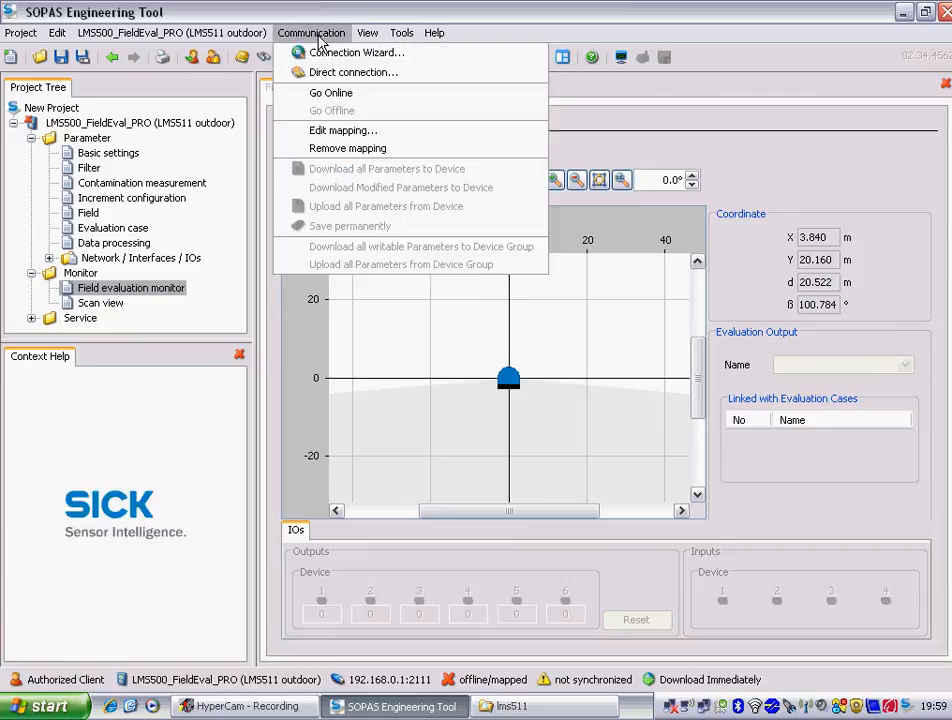
pyautogui.click(330, 92)
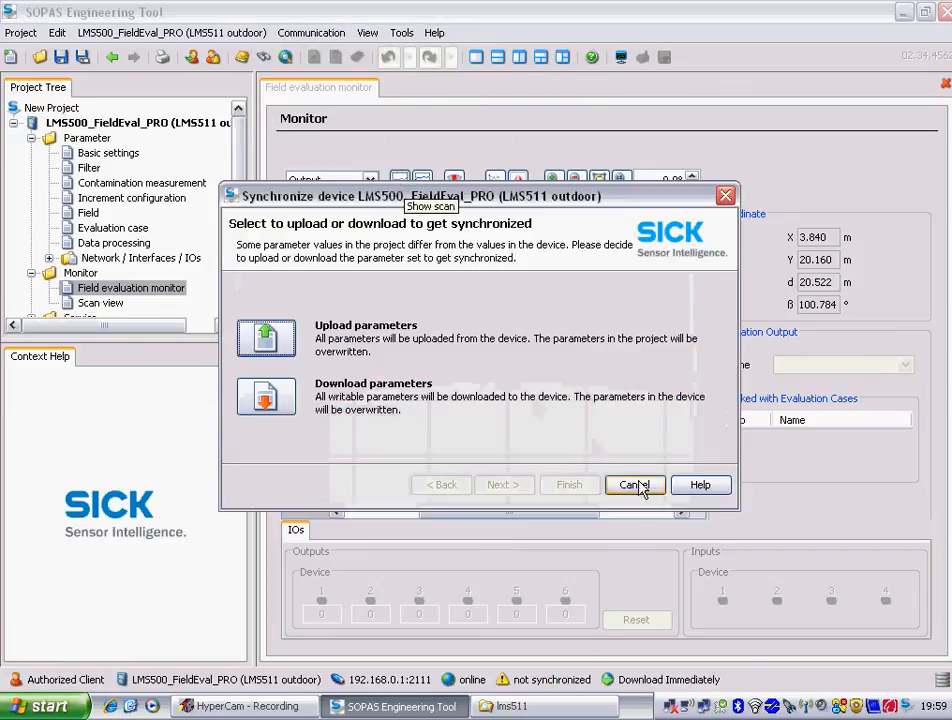
pyautogui.click(634, 486)
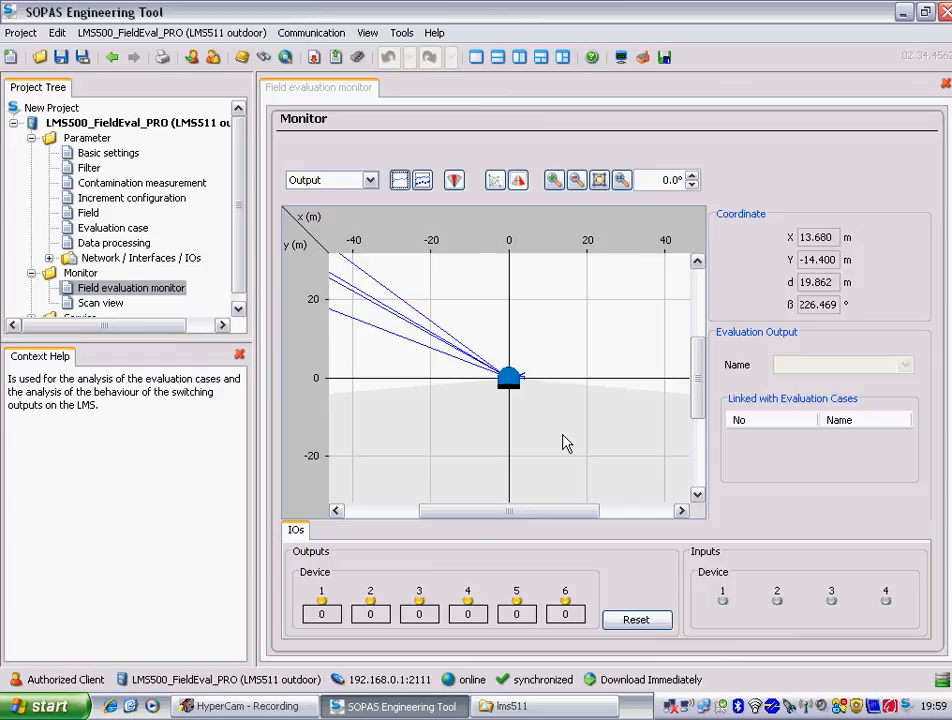
# Change the live contour display mode and zoom in on the scan contour
pyautogui.click(400, 180)
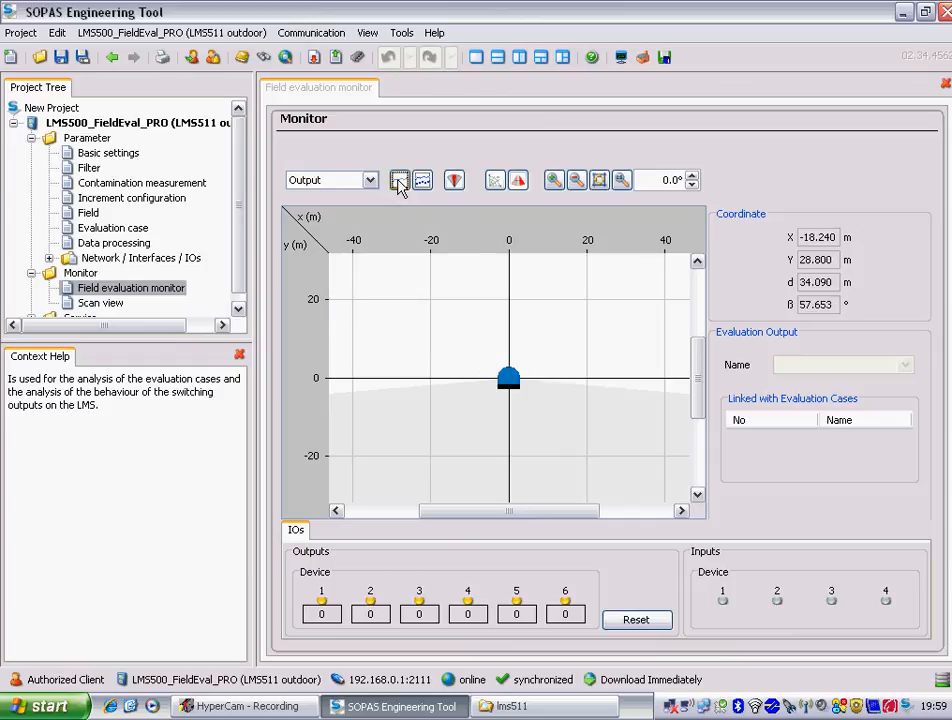
pyautogui.click(598, 180)
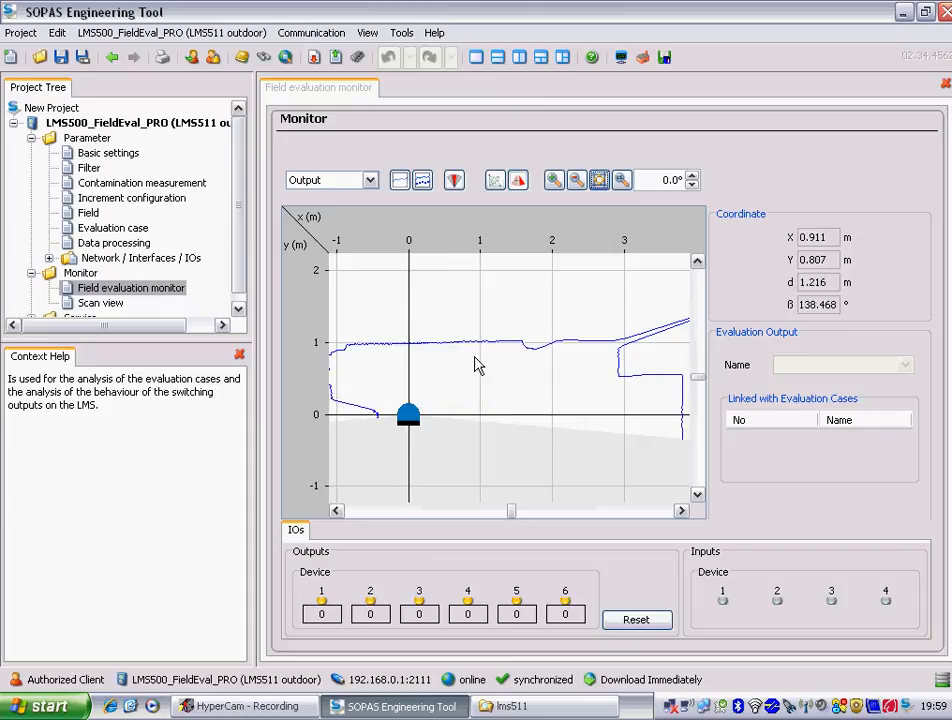
pyautogui.moveTo(470, 338)
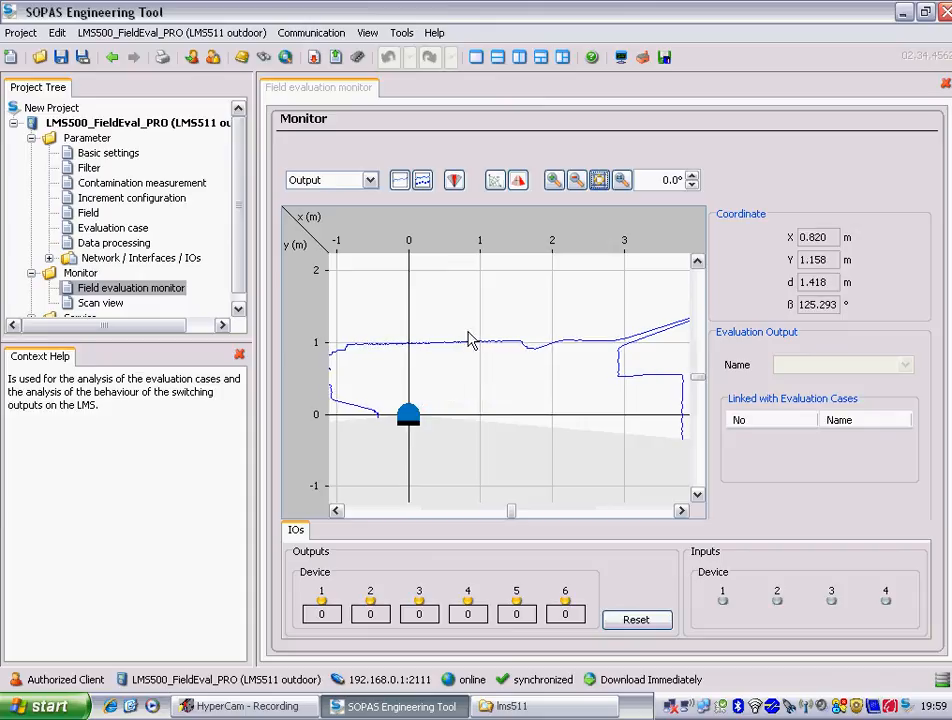